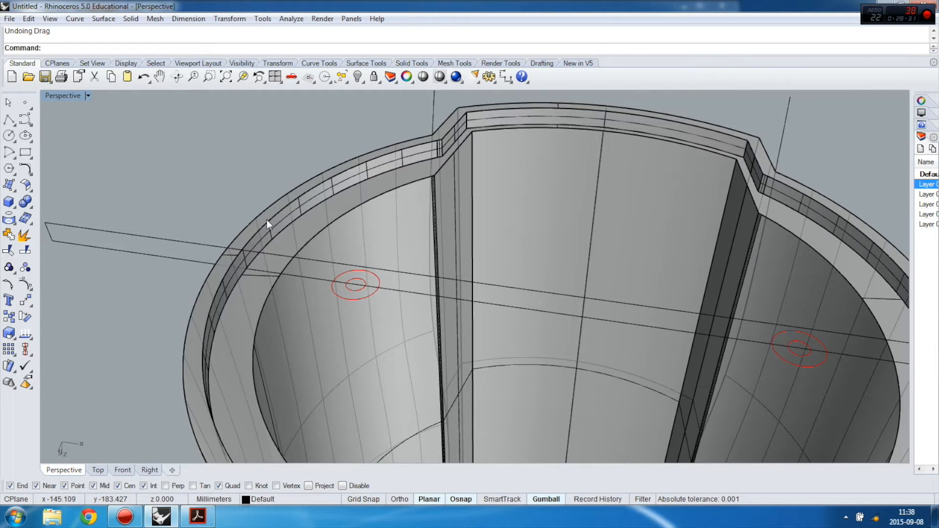
mouse_move(47, 180)
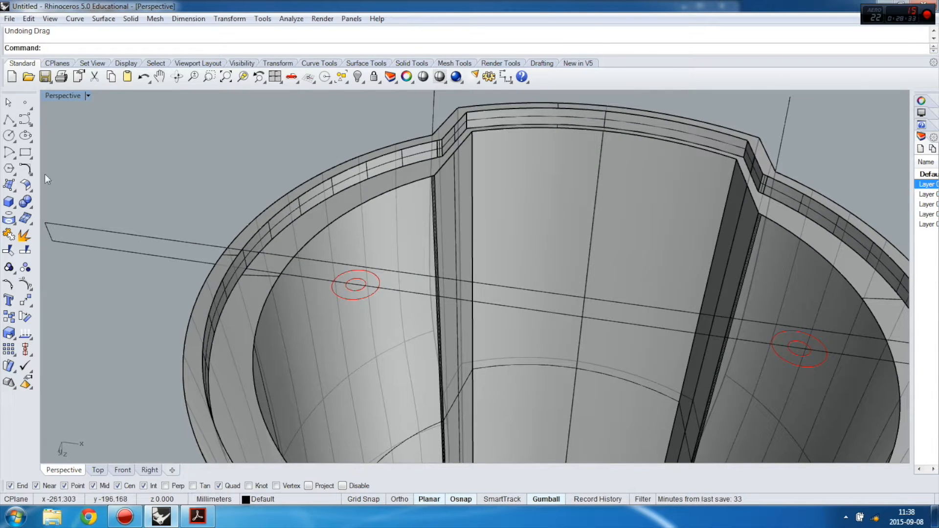
mouse_move(311, 223)
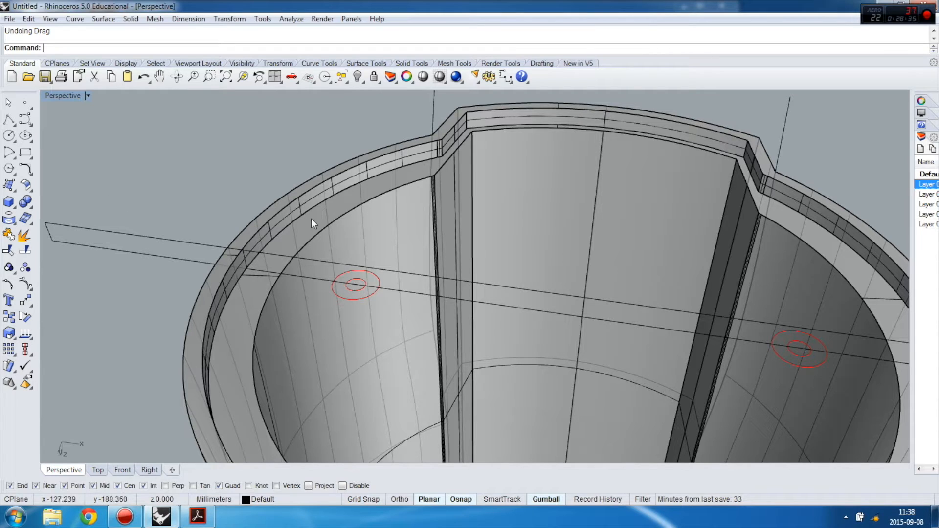
Select the rim's top edge curve and offset it inward by a small distance
left_click(290, 202)
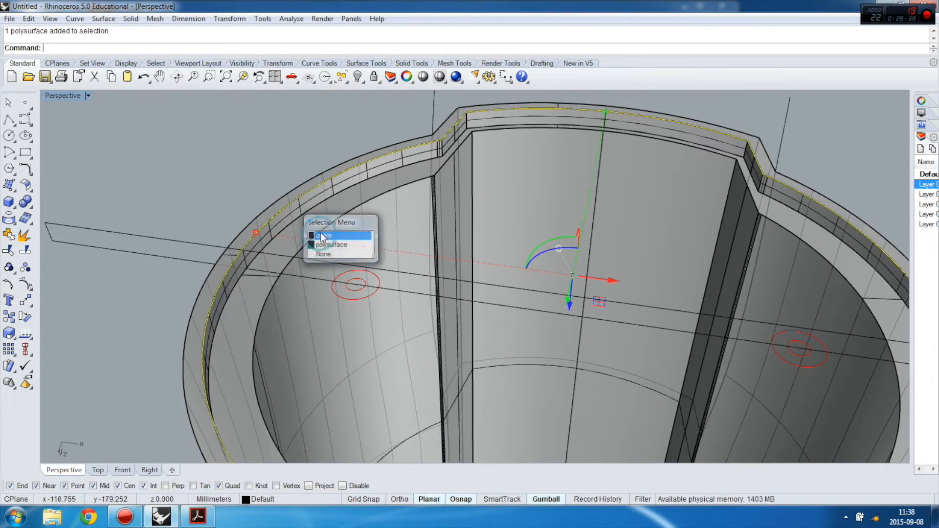
left_click(330, 245)
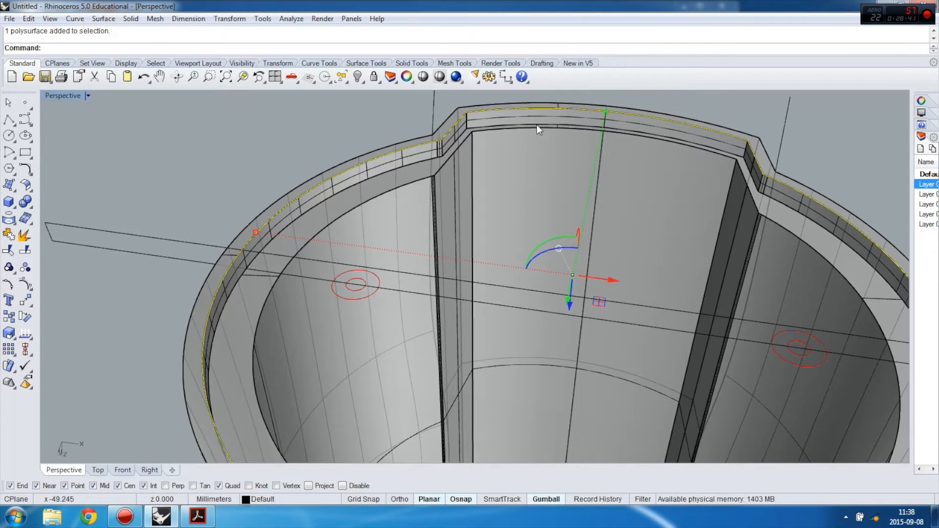
mouse_move(115, 139)
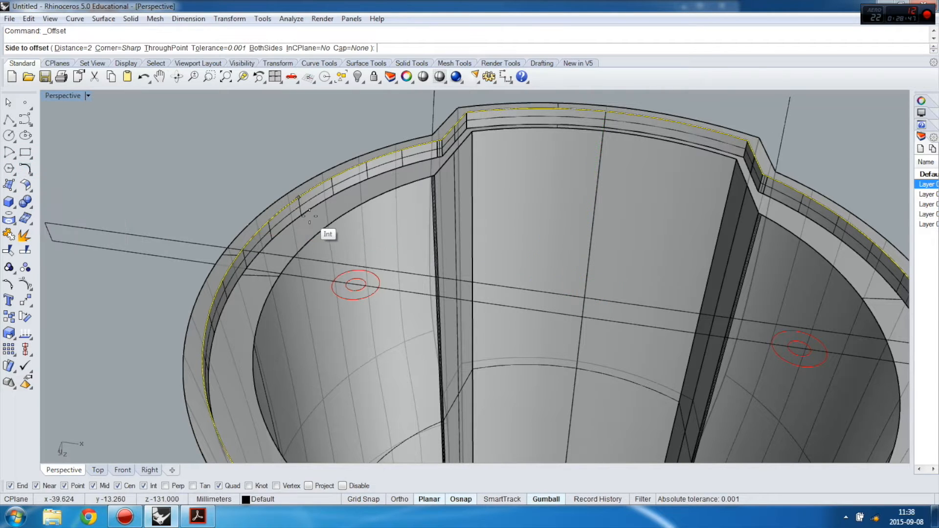
mouse_move(306, 206)
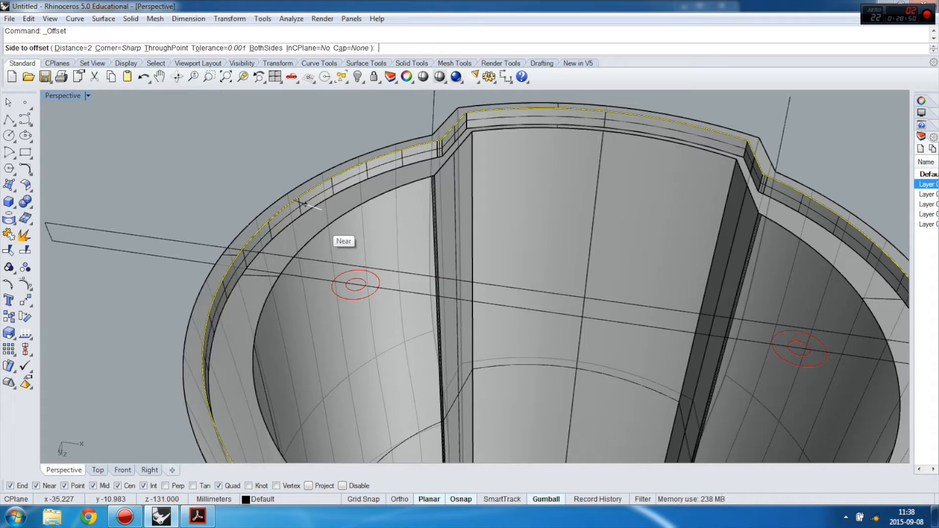
type(".1")
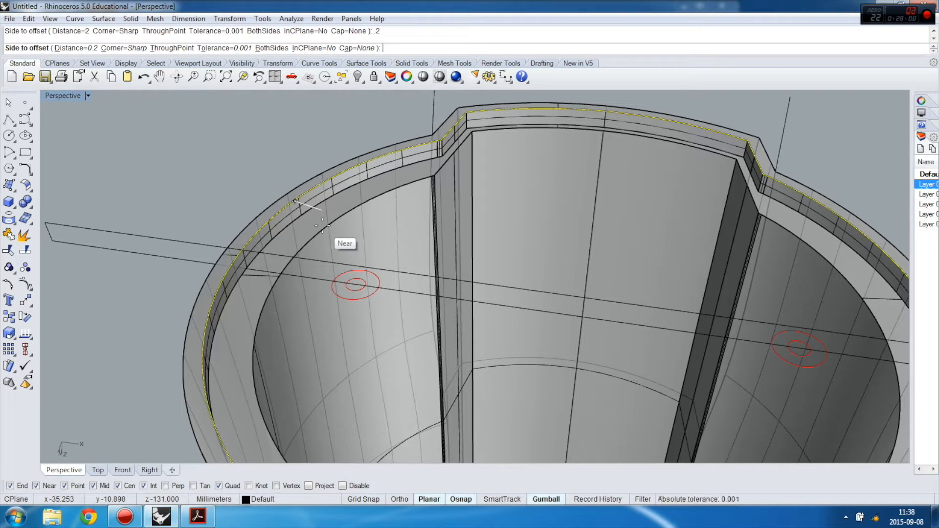
mouse_move(306, 196)
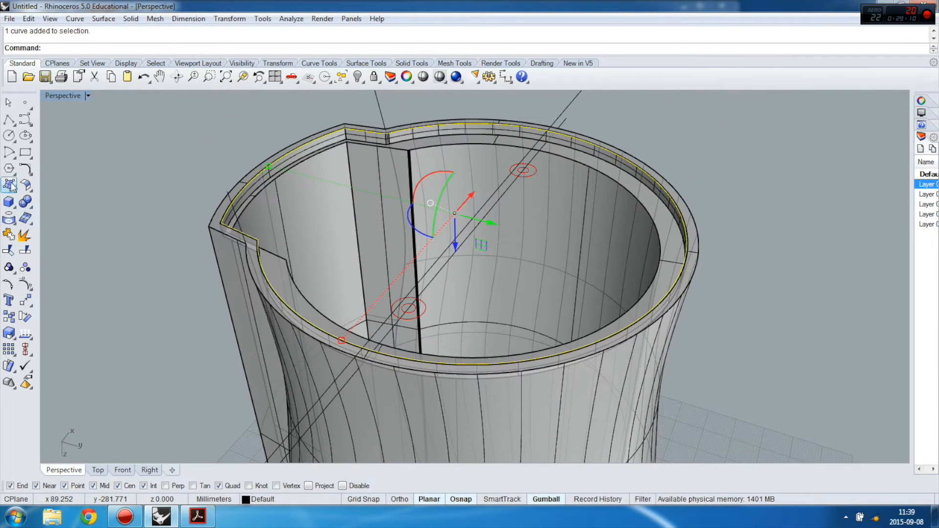
Extrude the offset rim curve into a closed solid, then clear the selection
left_click(9, 185)
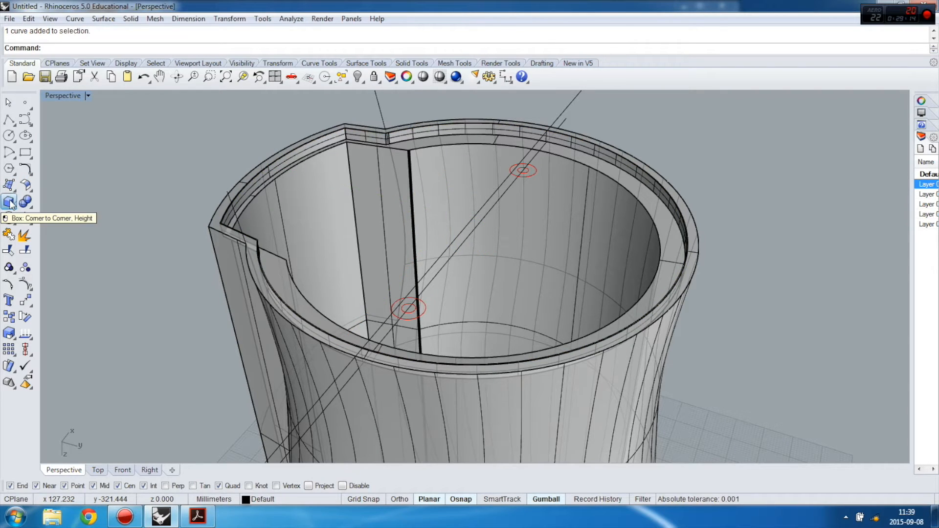
left_click(9, 201)
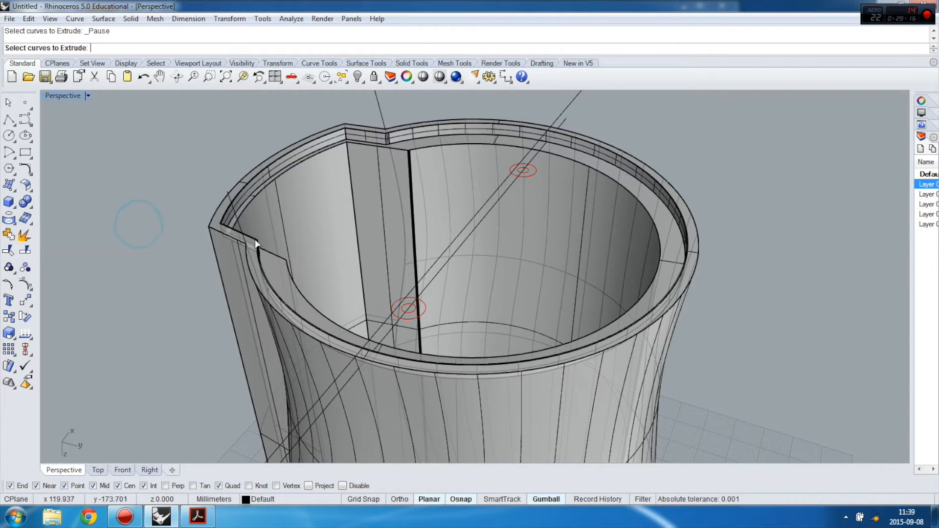
scroll("up", 3)
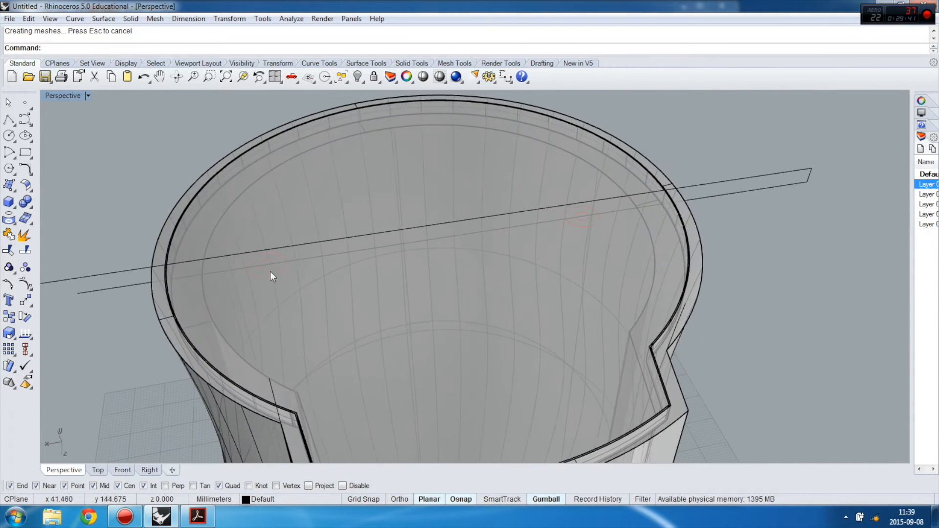
mouse_move(285, 284)
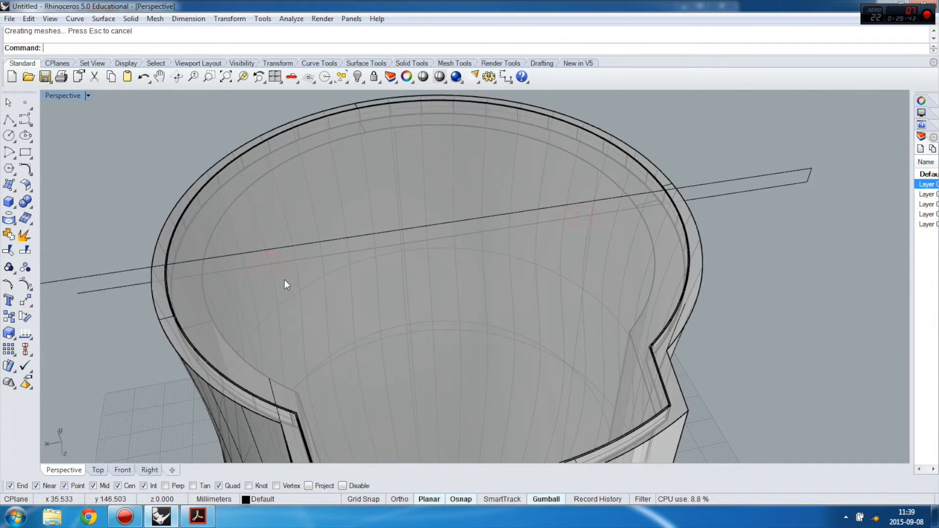
left_click(285, 284)
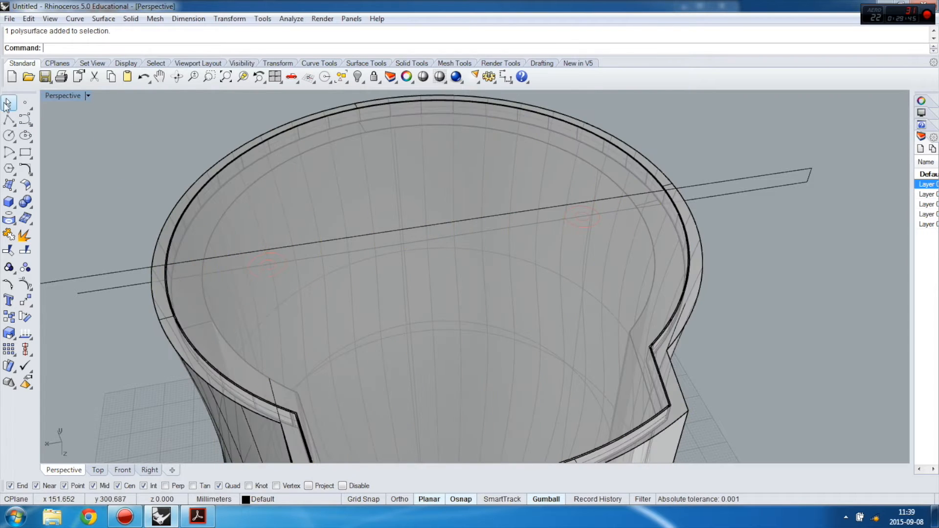
key("Escape")
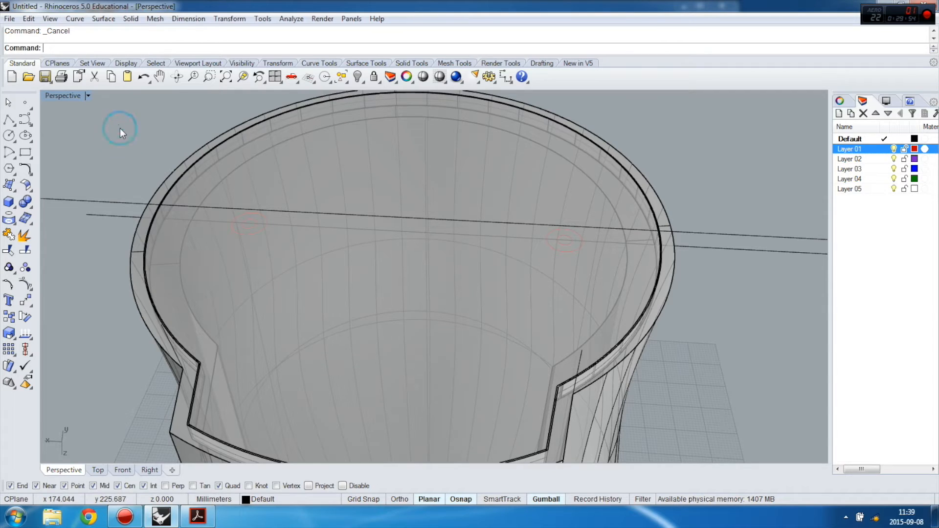
Start a round hole in the enclosure's bottom surface at the marked circle
left_click(411, 63)
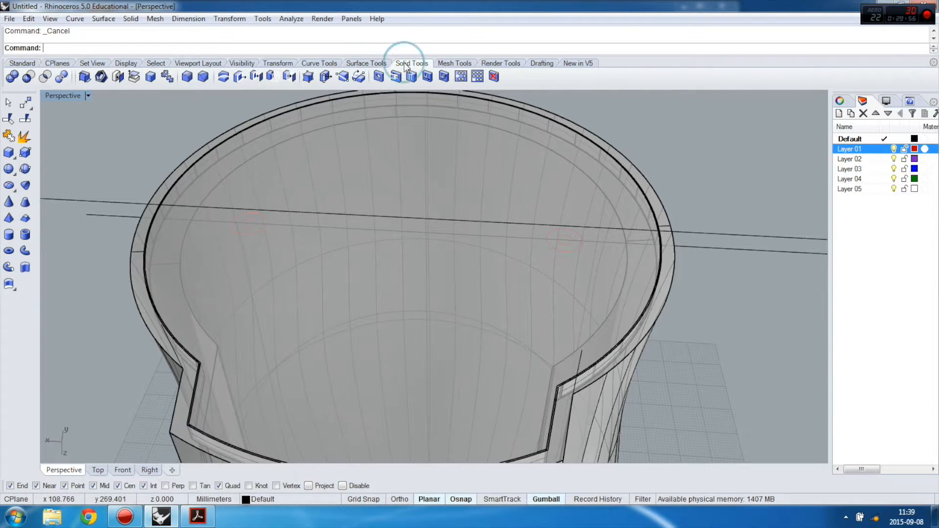
mouse_move(379, 76)
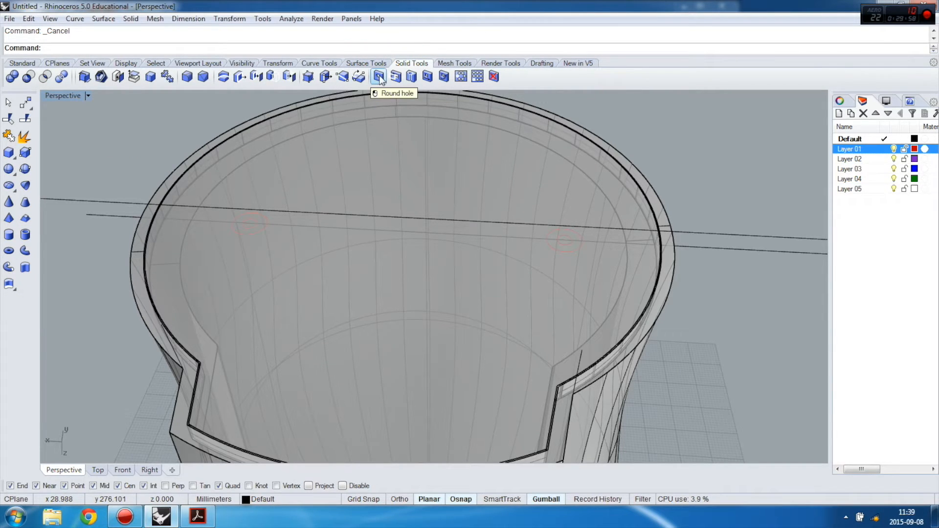
left_click(378, 76)
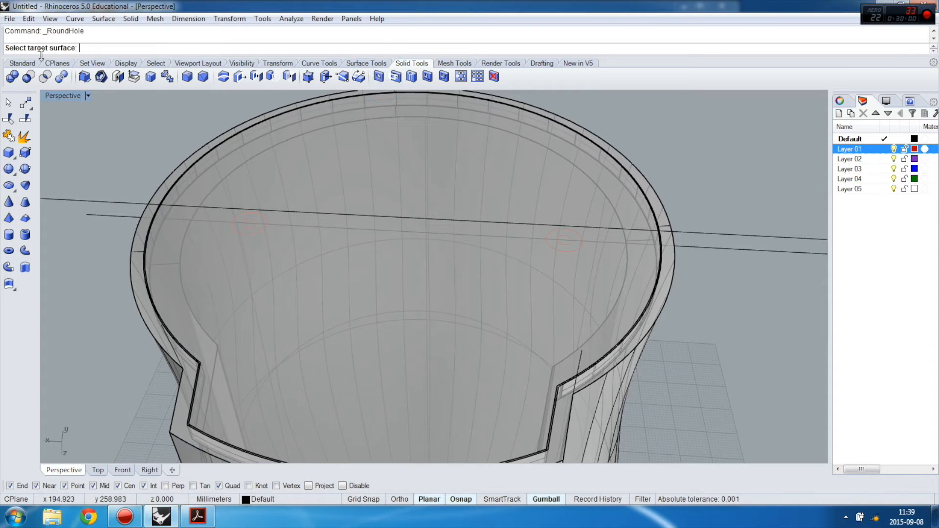
left_click(234, 252)
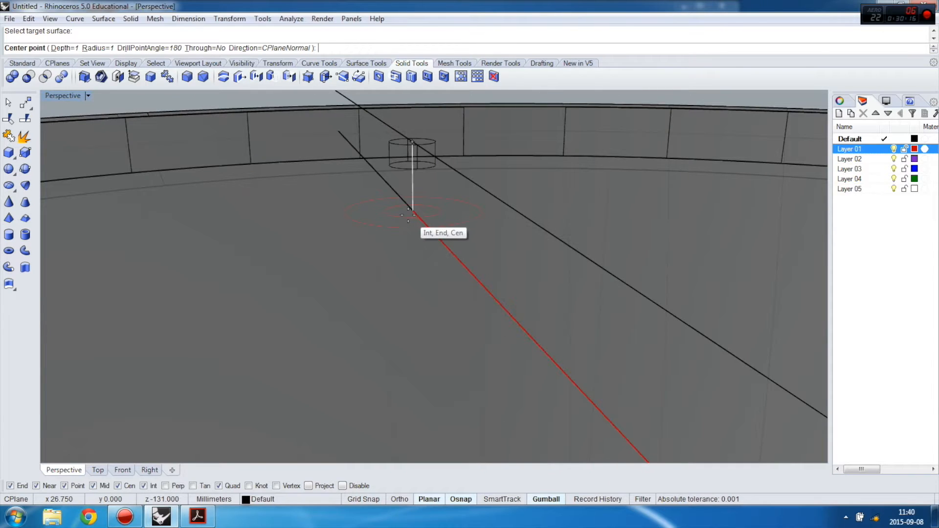
scroll("up", 3)
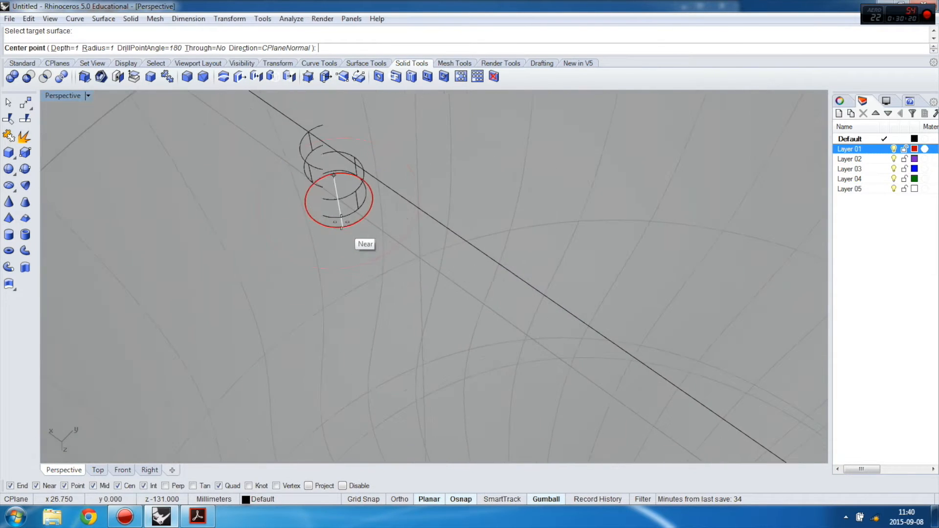
mouse_move(336, 249)
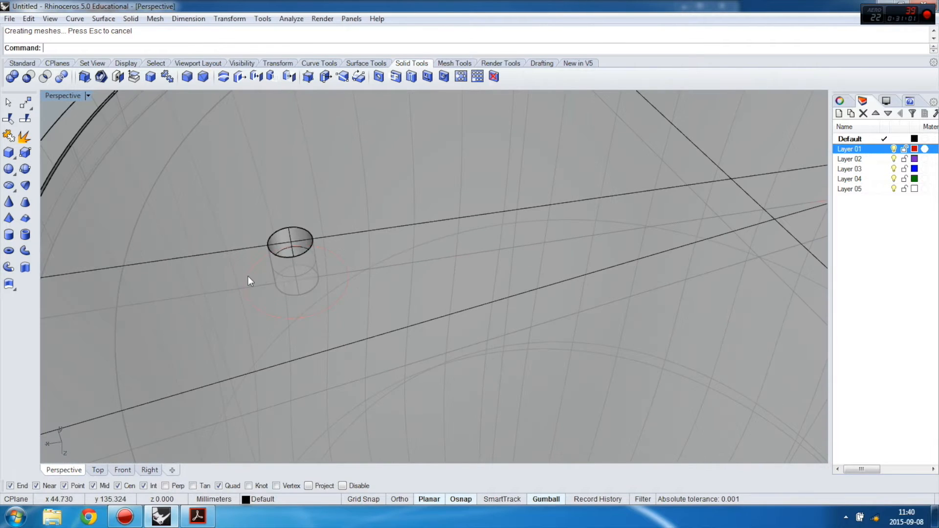
mouse_move(214, 248)
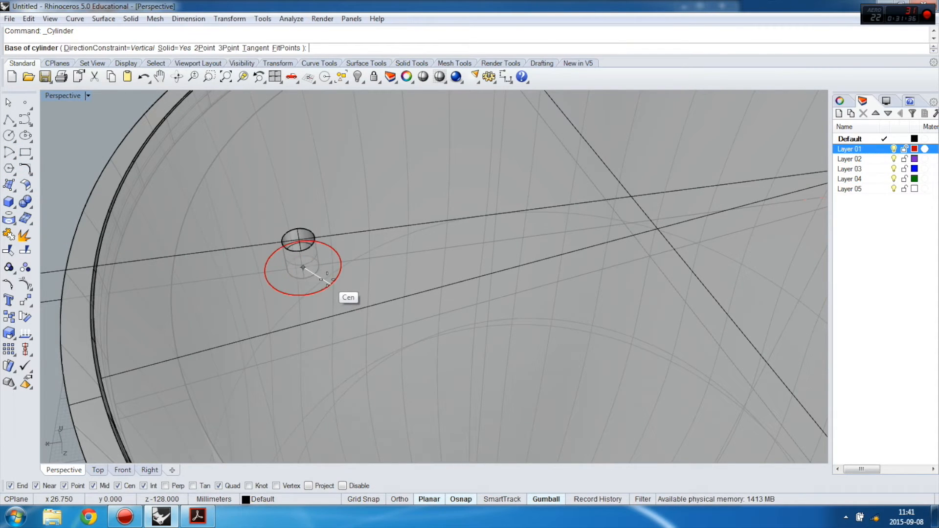
Place a radius-8 cylinder at the screw hole's centre
left_click(302, 267)
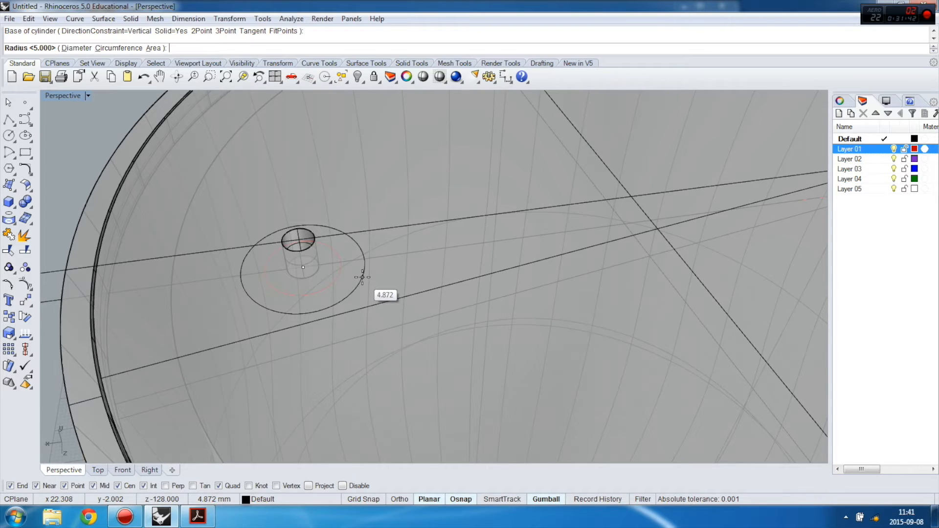
type("8")
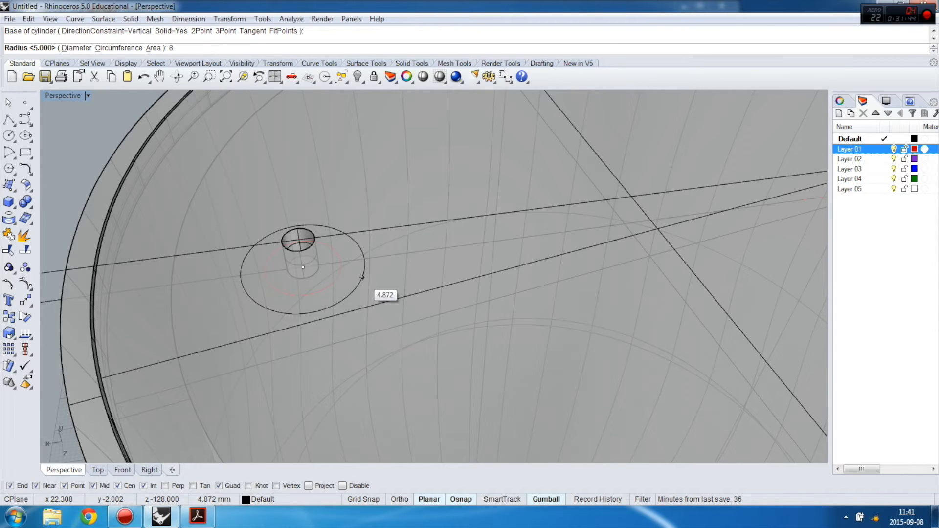
mouse_move(304, 215)
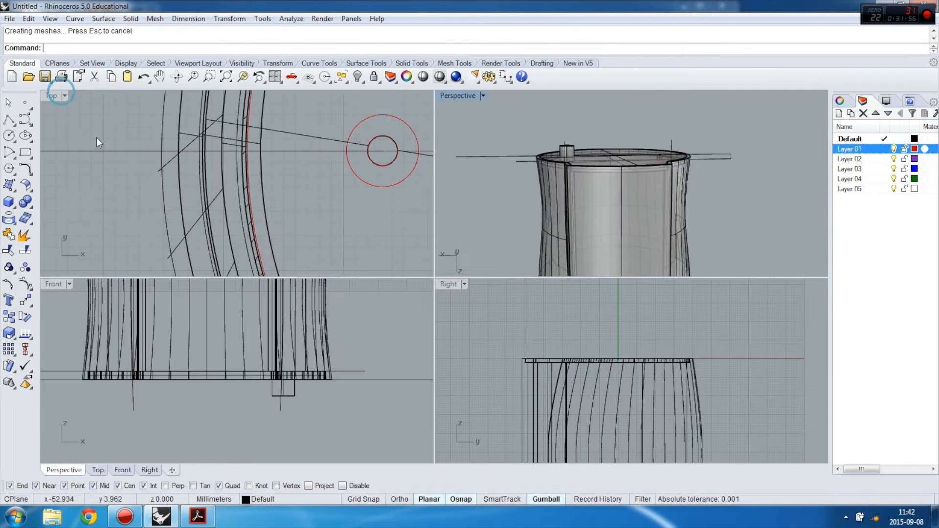
Move the block from its corner to a point just below the rim
left_click(288, 383)
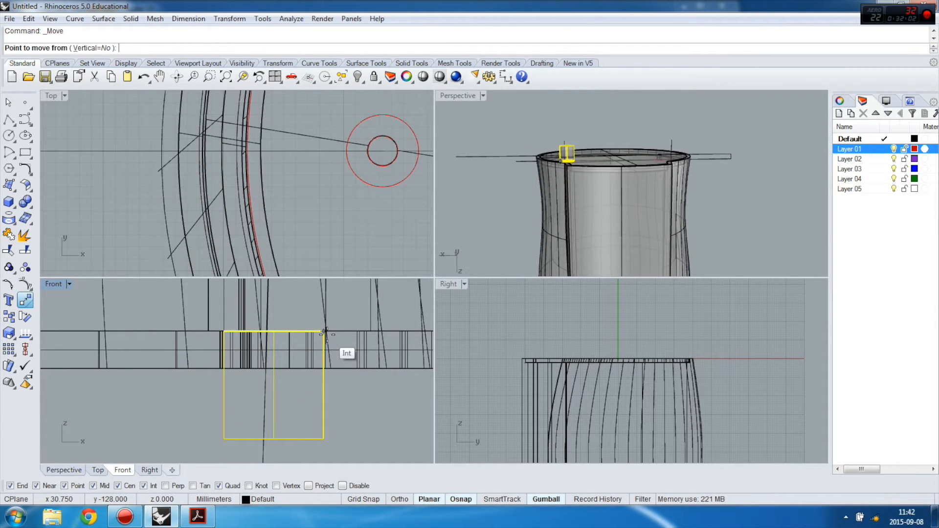
left_click(323, 333)
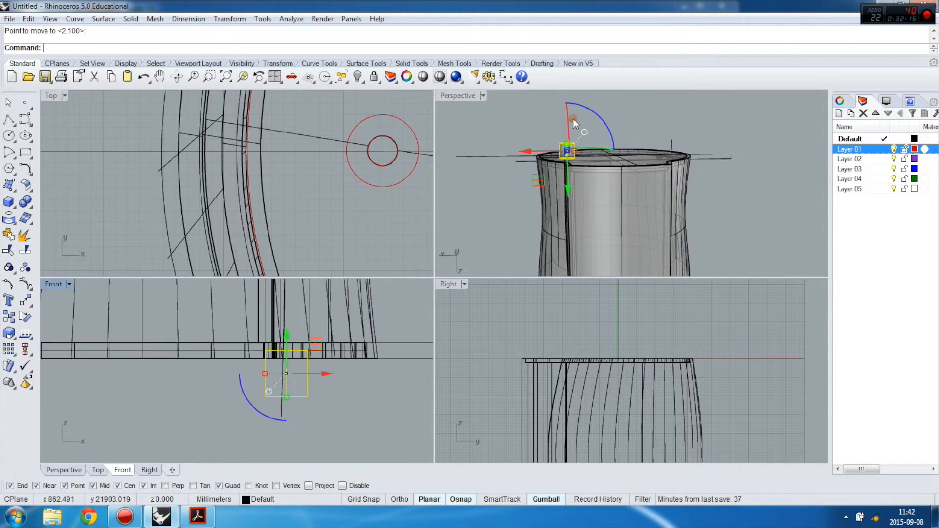
double_click(457, 95)
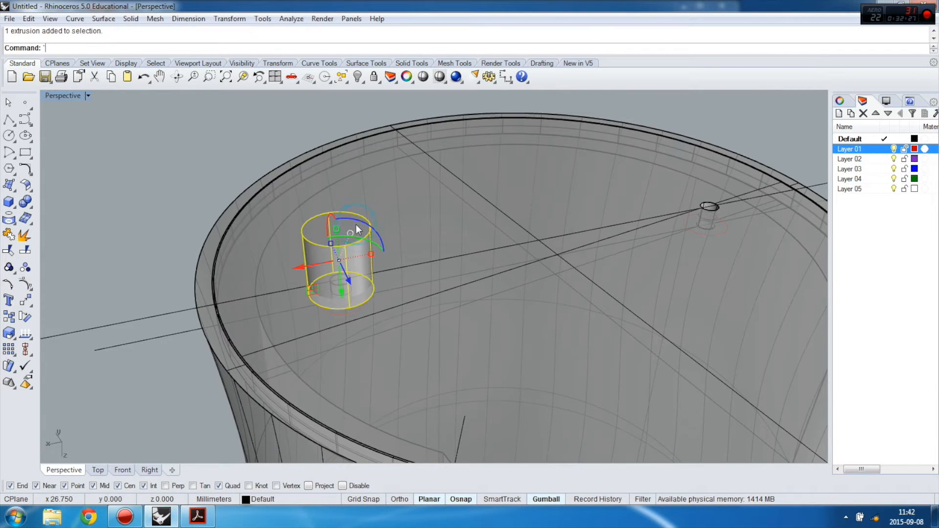
mouse_move(8, 316)
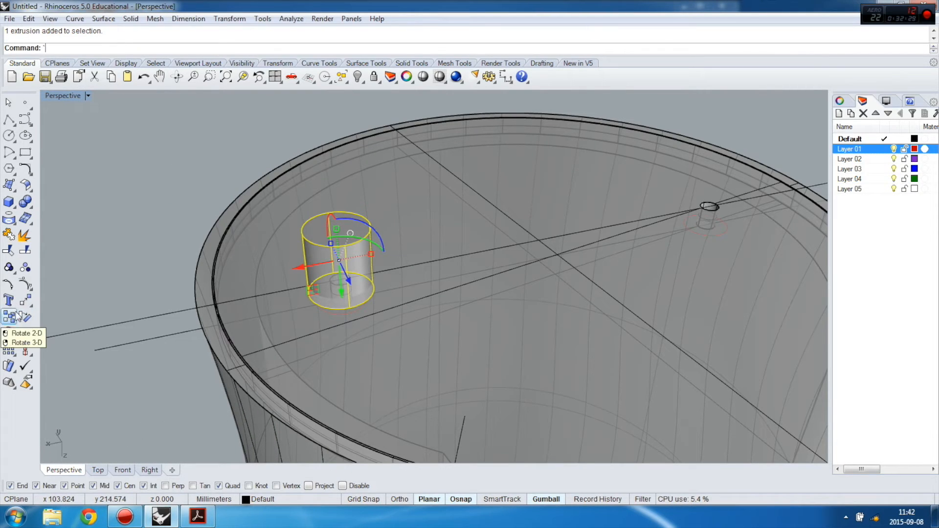
mouse_move(9, 302)
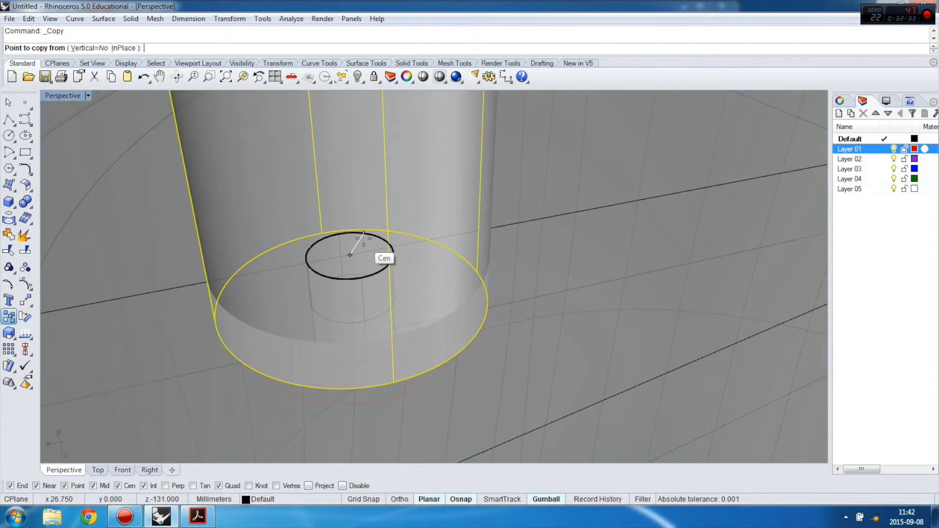
Copy the radius-8 cylinder from its centre to the rim's opposite side
left_click(349, 255)
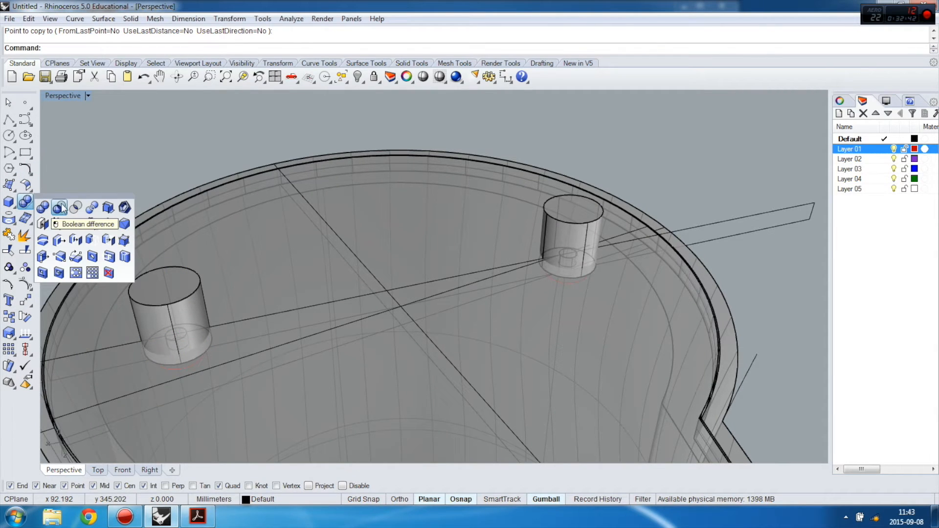
Boolean-subtract the cylinder extrusions from the enclosure to leave two screw holes
left_click(59, 208)
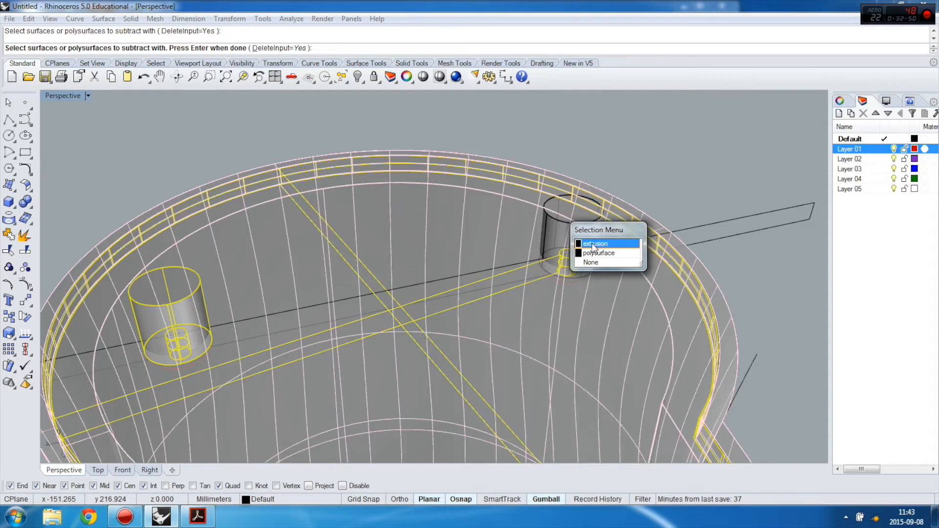
left_click(595, 244)
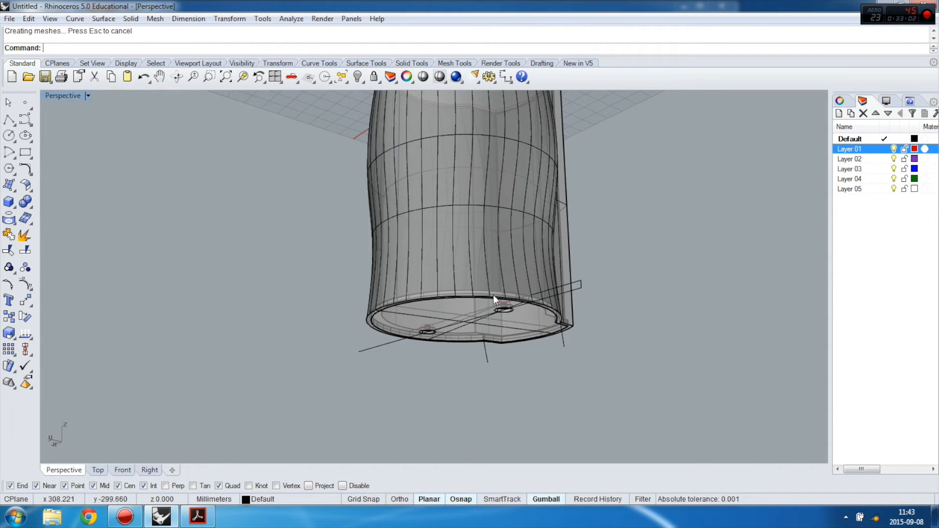
mouse_move(503, 275)
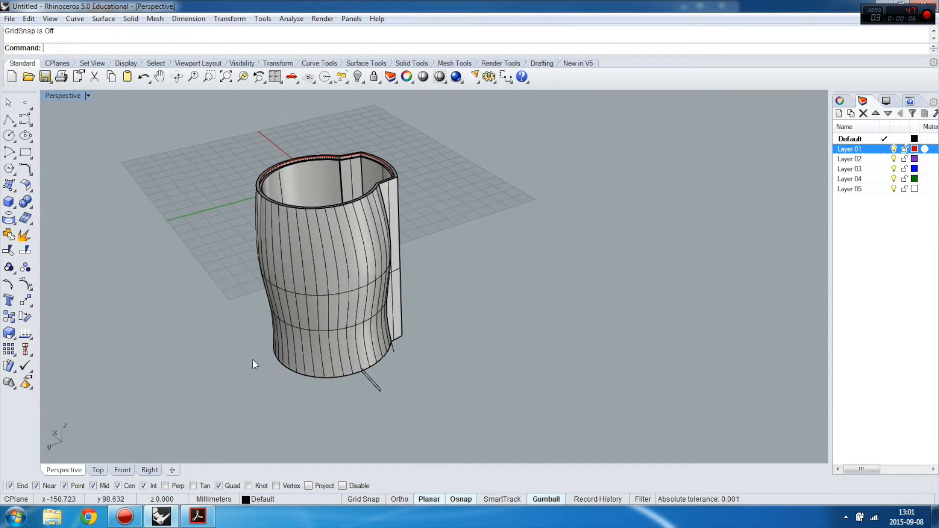
Zoom and orbit the Perspective view to inspect the enclosure's base
scroll("up", 3)
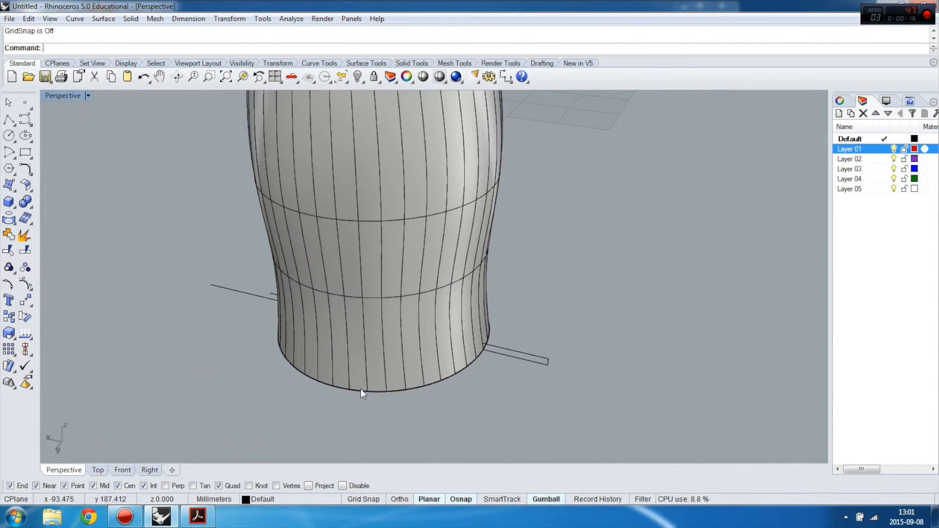
left_click_drag(359, 240, 299, 299)
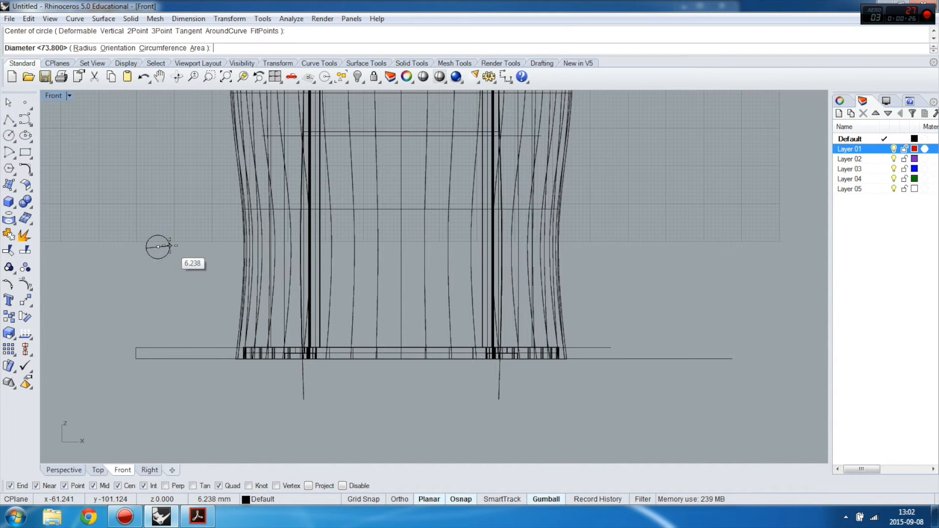
Build an arch profile from an 11-diameter circle and move it inside the enclosure
type("11")
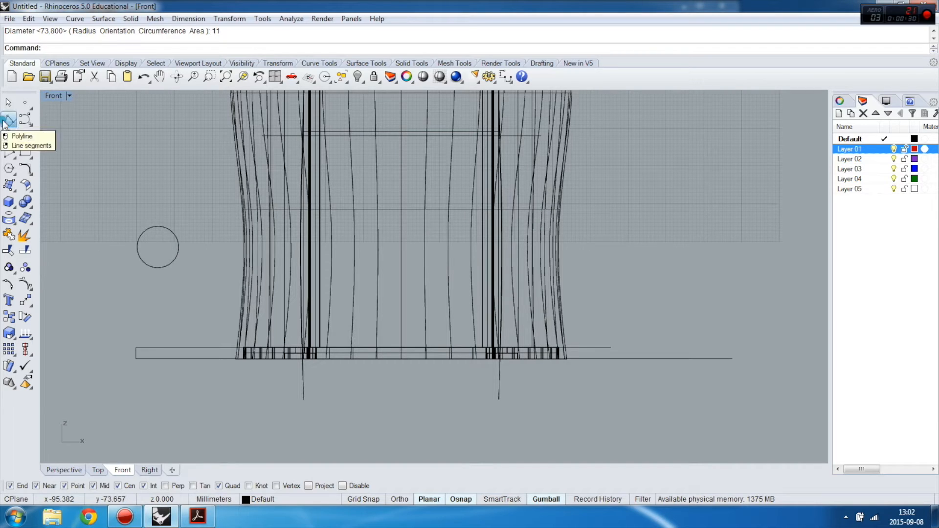
left_click(9, 120)
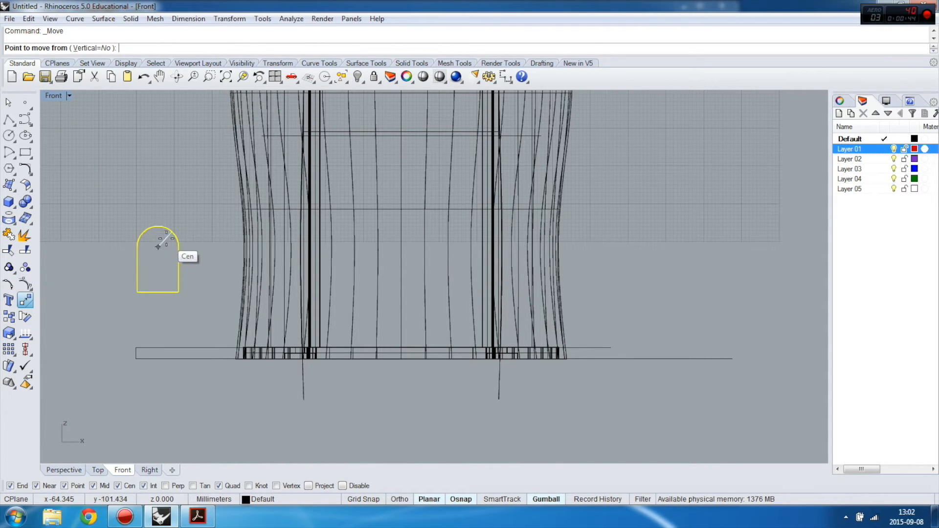
left_click(158, 246)
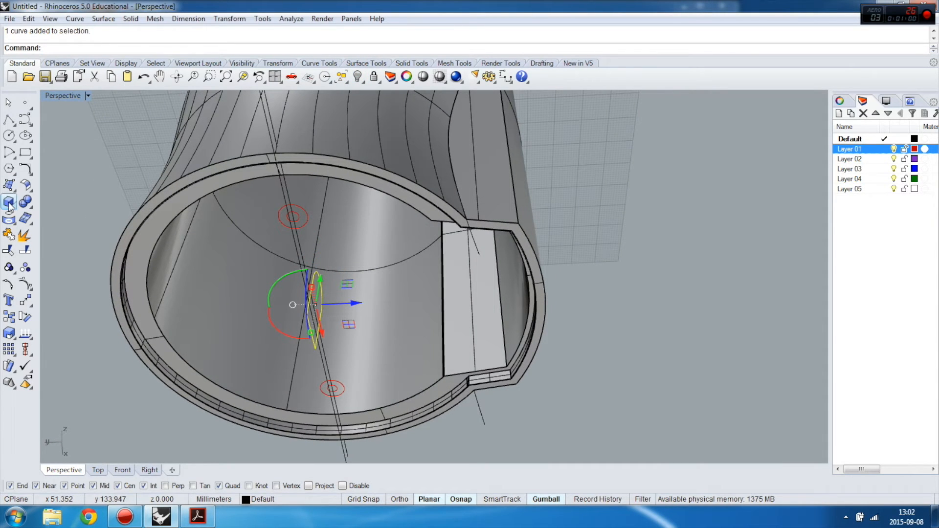
Extrude the arch profile into a solid bar and orbit to inspect it
left_click(8, 201)
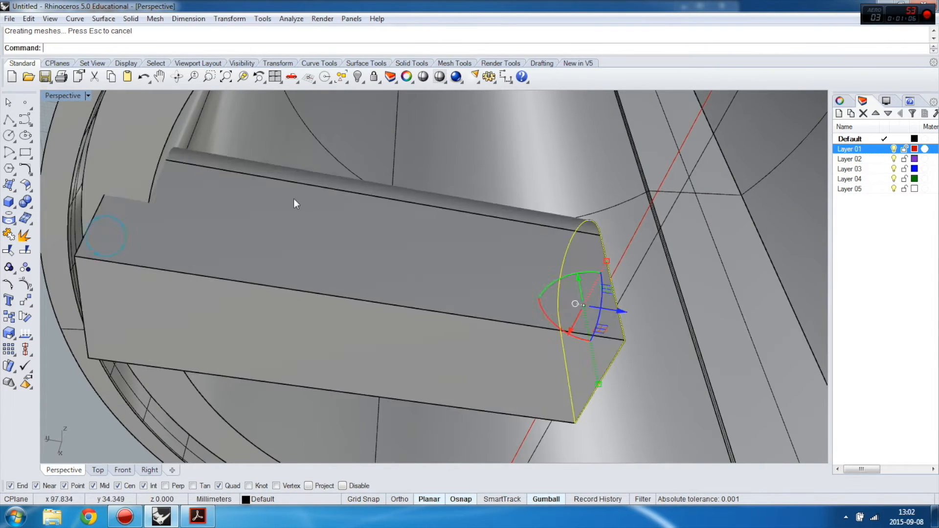
left_click_drag(293, 203, 165, 168)
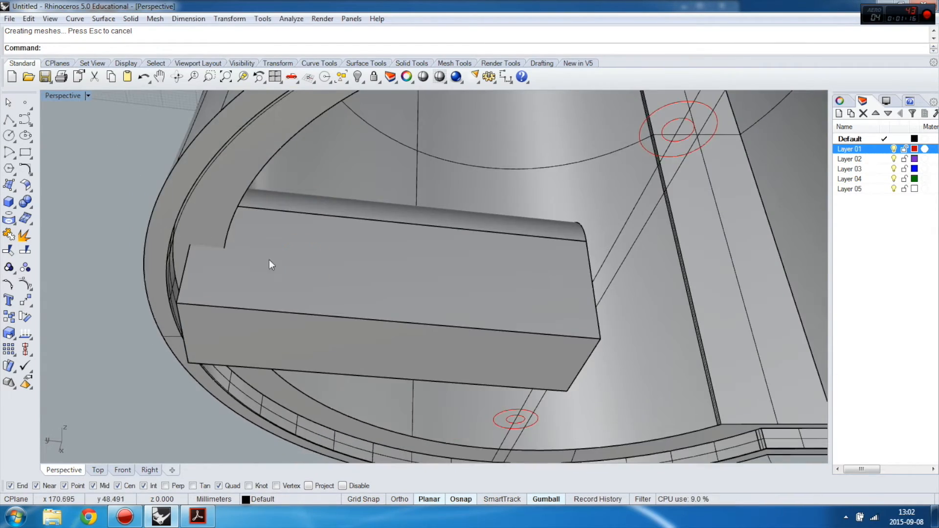
scroll("up", 3)
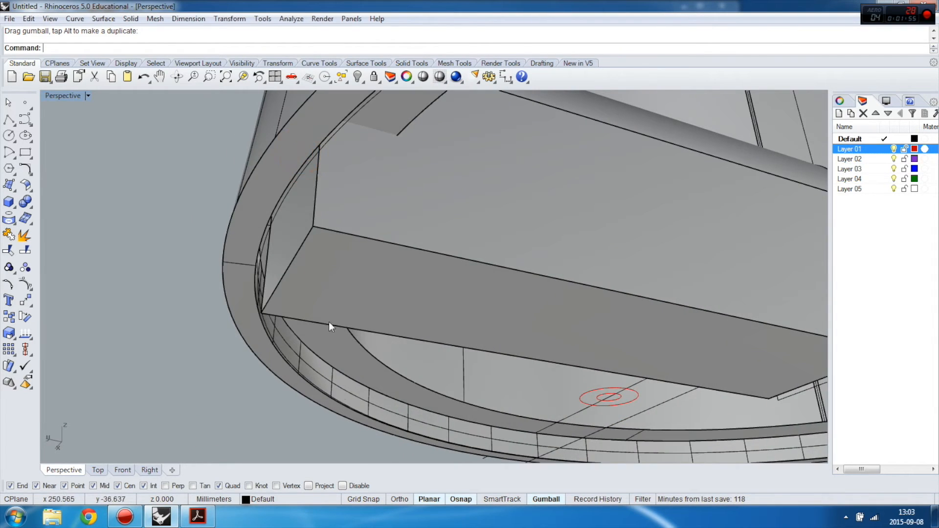
Select the cable-fixing block and Boolean Union it with the enclosure wall
left_click(9, 201)
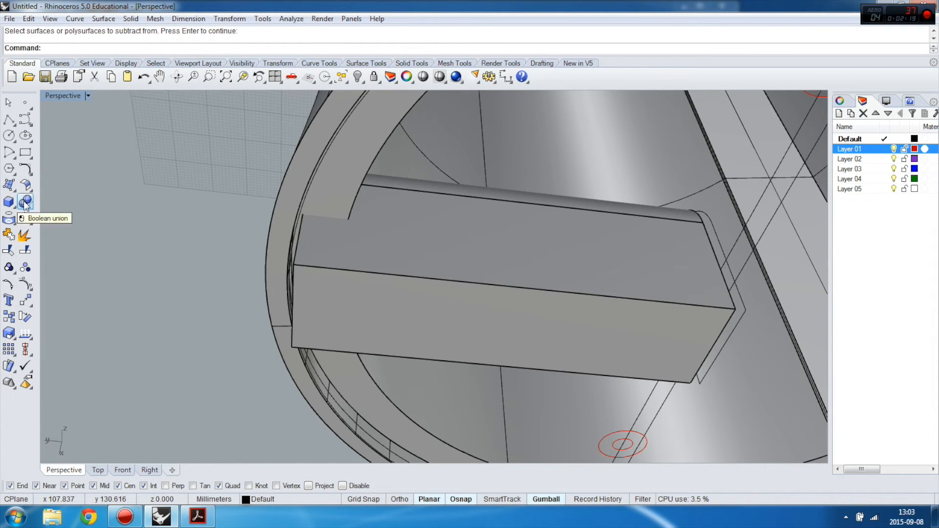
left_click(25, 202)
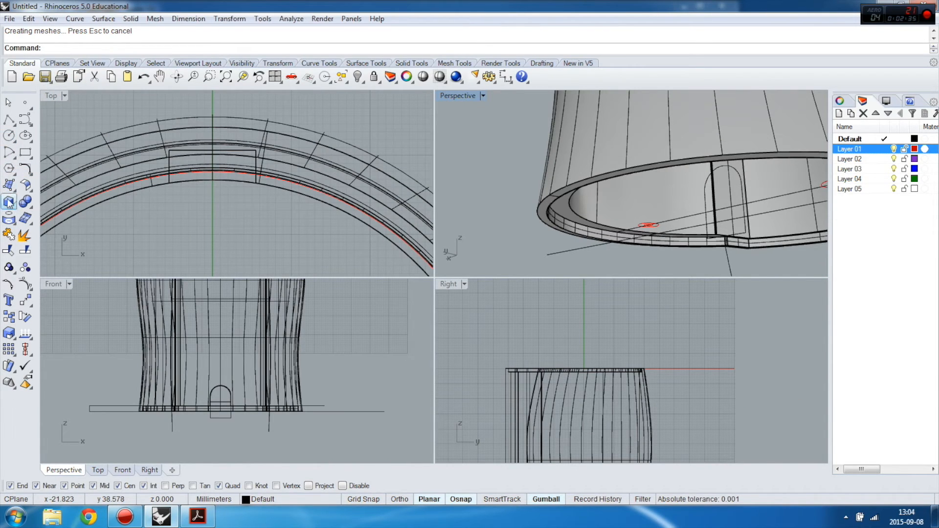
Draw a 9 mm circle below the base and start polyline lines from its edge
left_click(9, 202)
type("9")
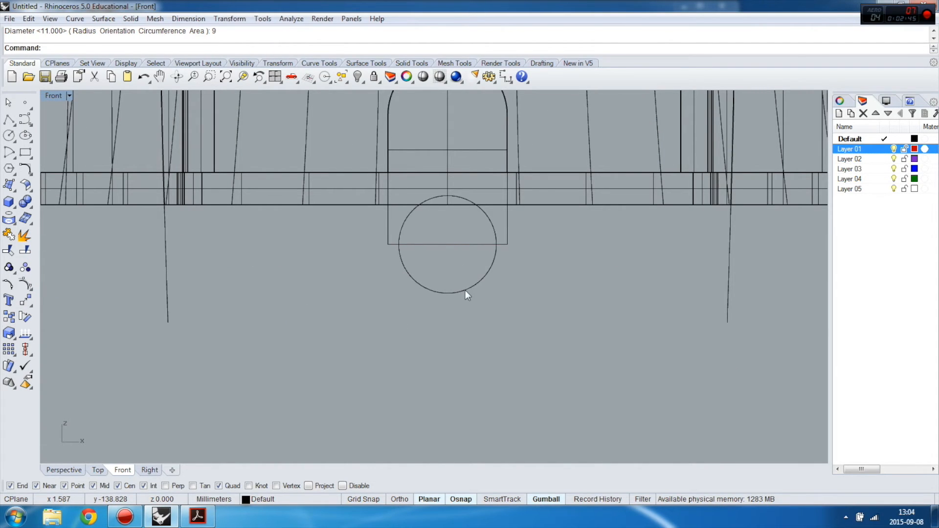
left_click(467, 294)
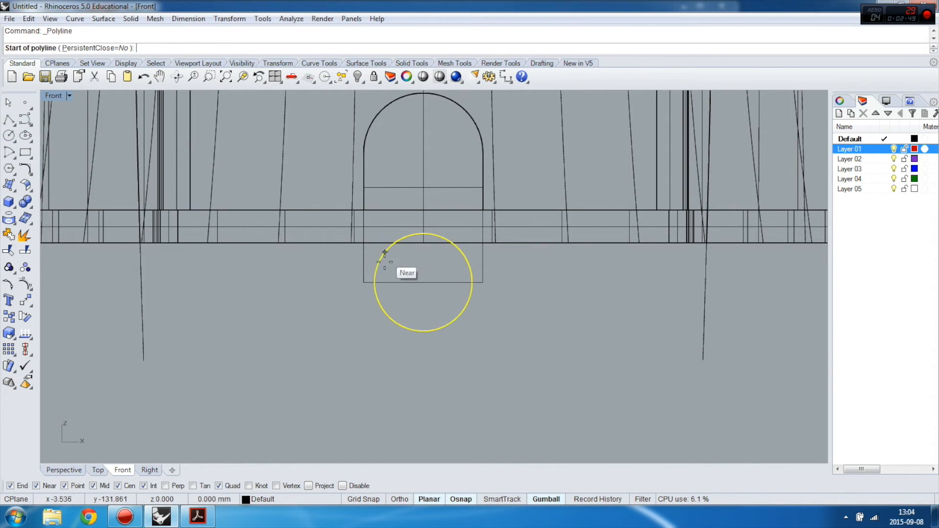
left_click(374, 282)
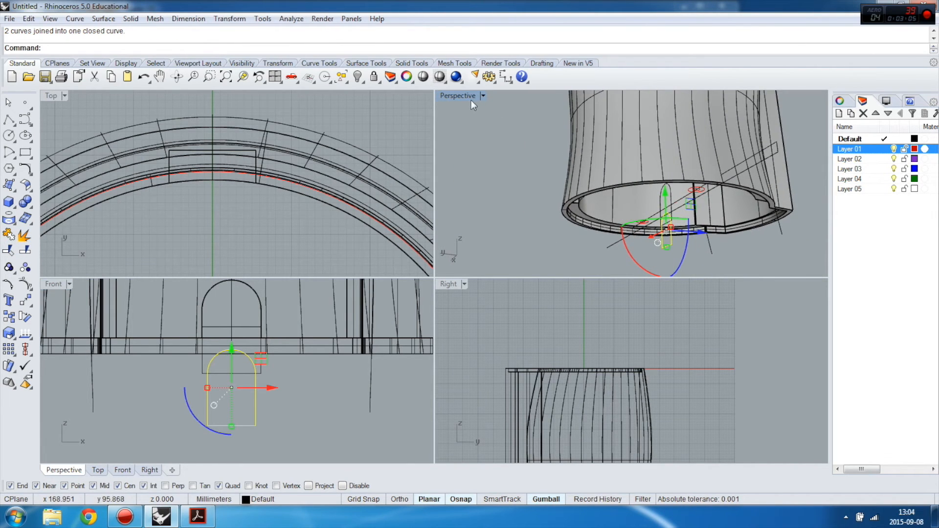
Maximize Perspective, then move the cable-hole profile up from its centre against the wall
double_click(458, 96)
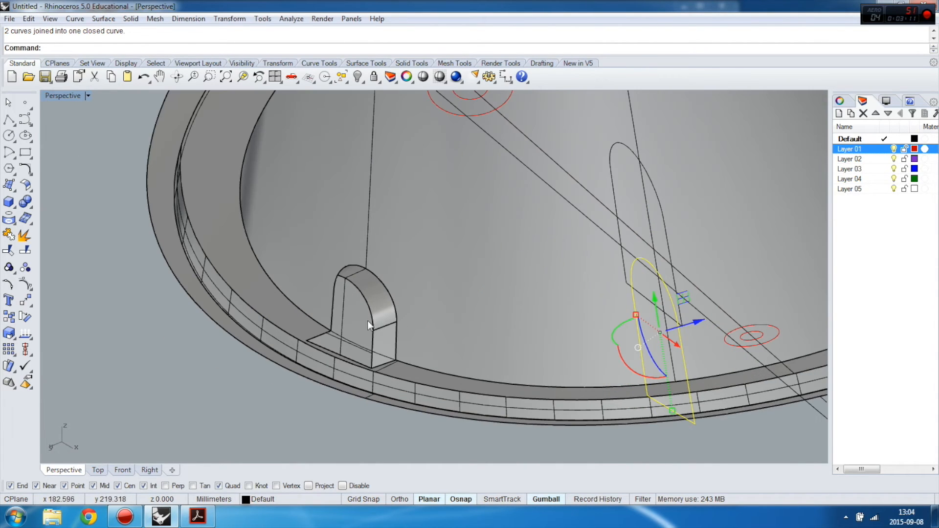
mouse_move(331, 311)
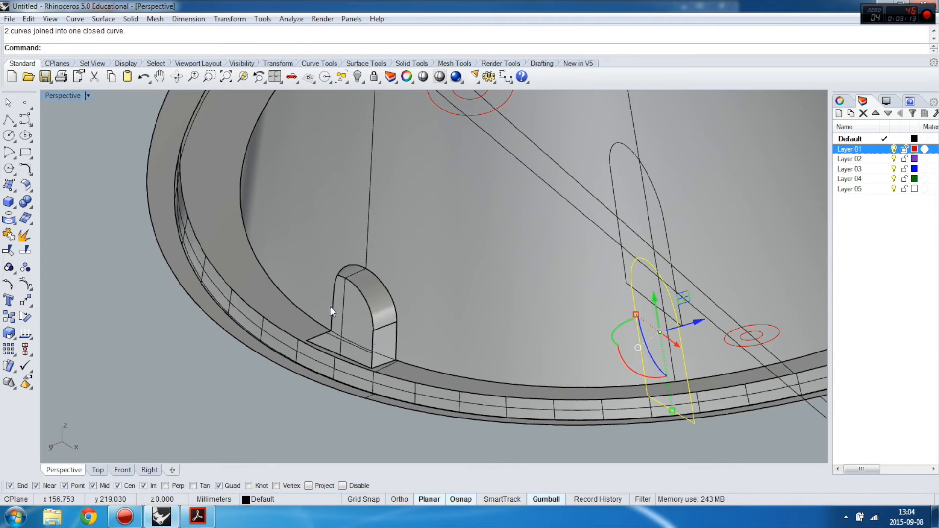
mouse_move(156, 206)
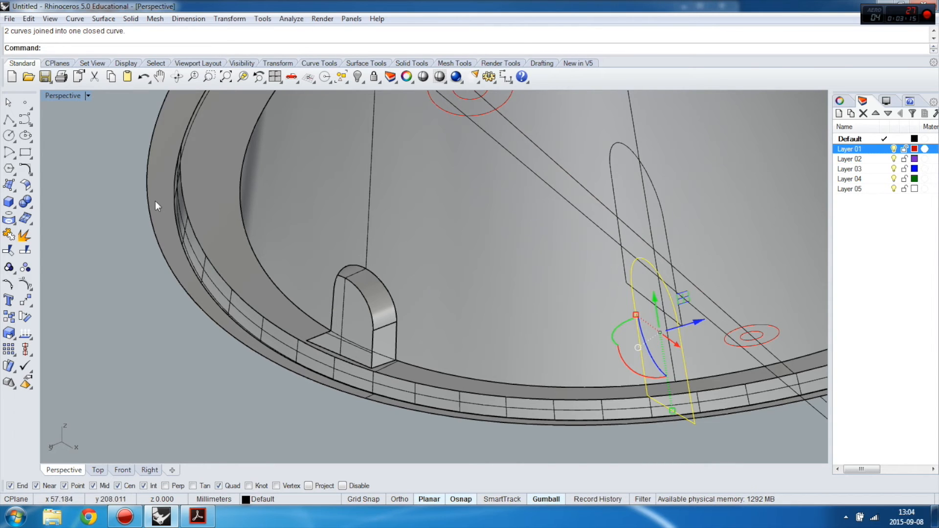
mouse_move(80, 185)
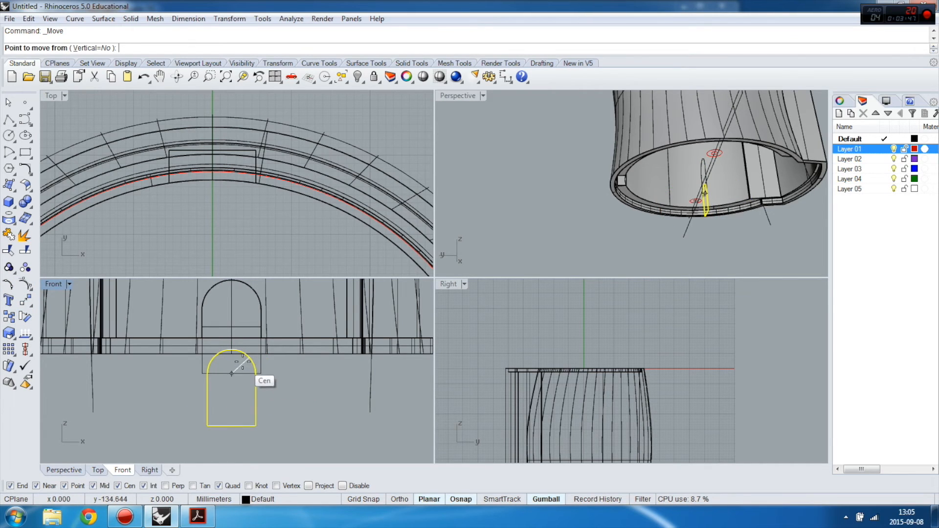
left_click(231, 374)
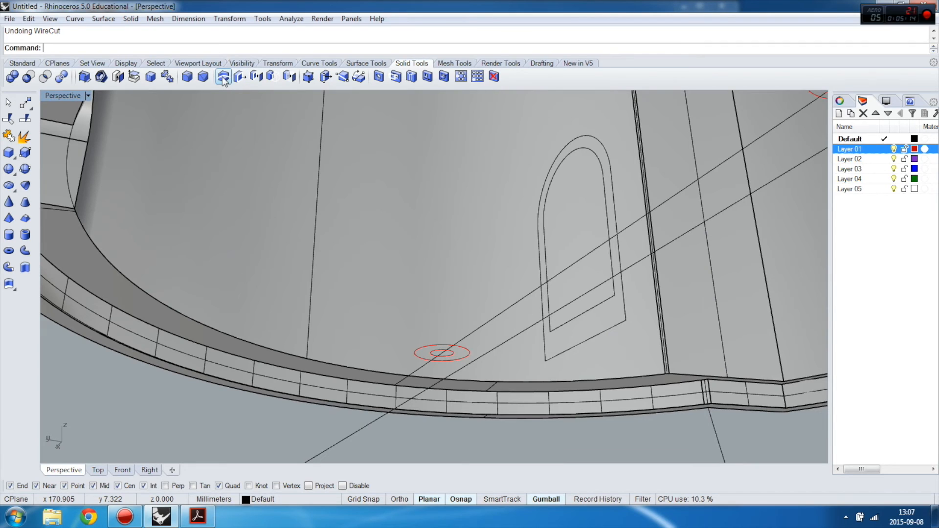
Wire Cut the arched profile through the enclosure wall near the base
left_click(223, 76)
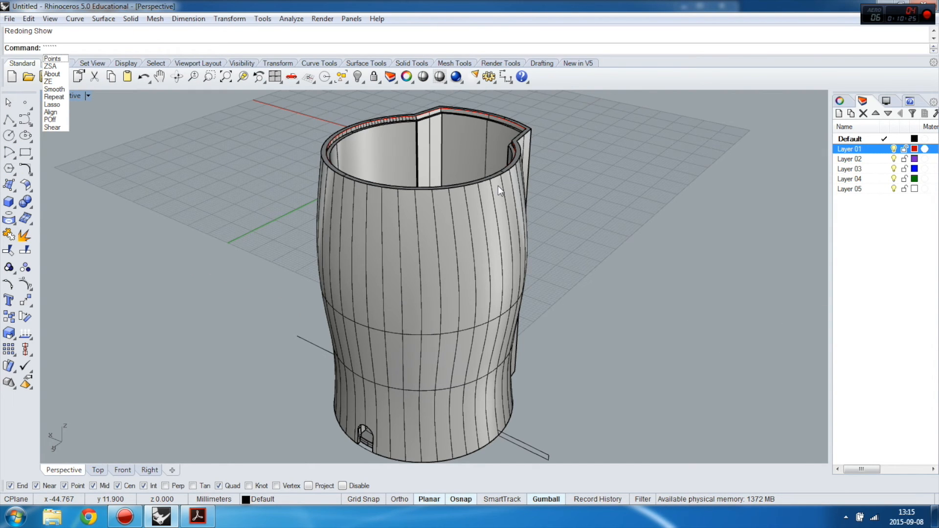
mouse_move(569, 182)
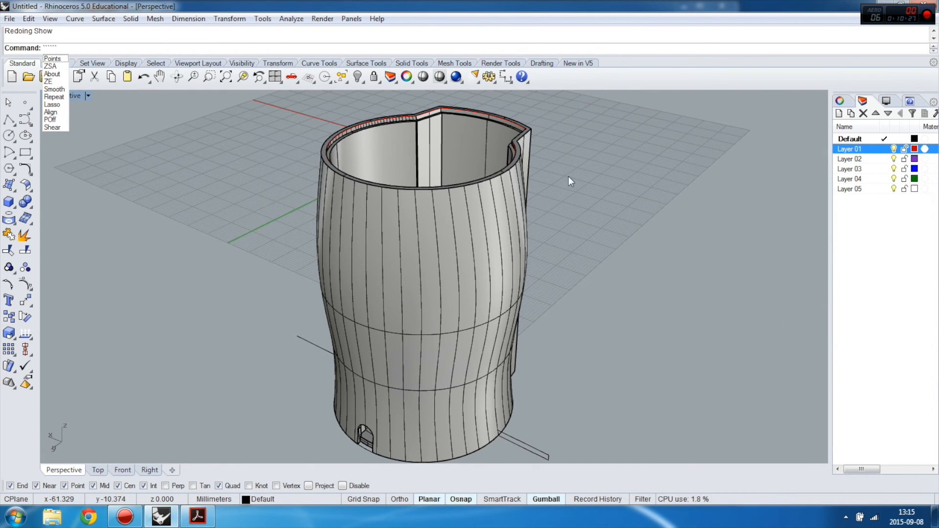